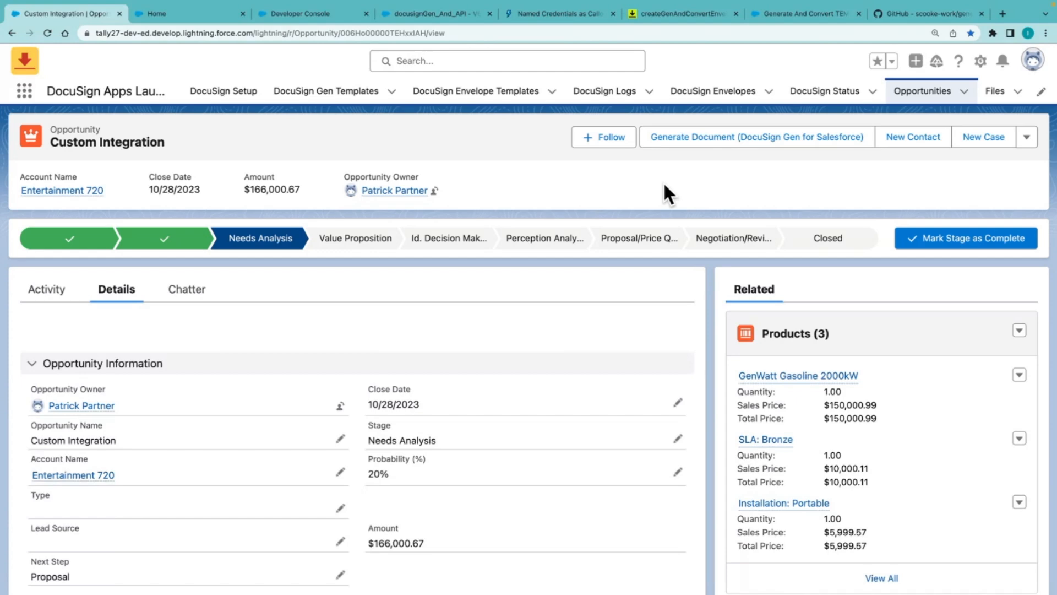
mouse_move(729, 146)
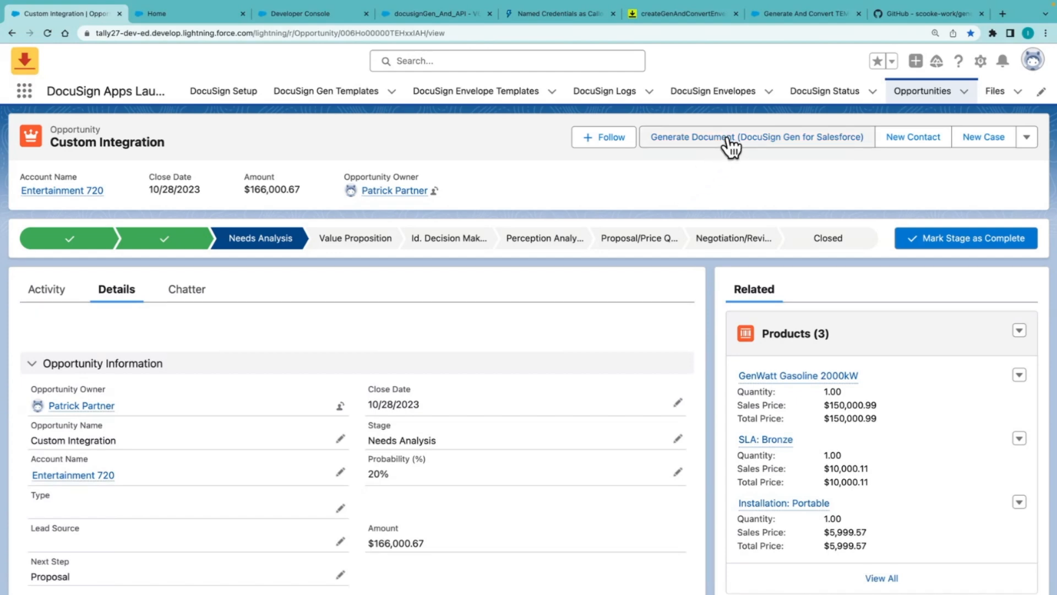
mouse_move(693, 187)
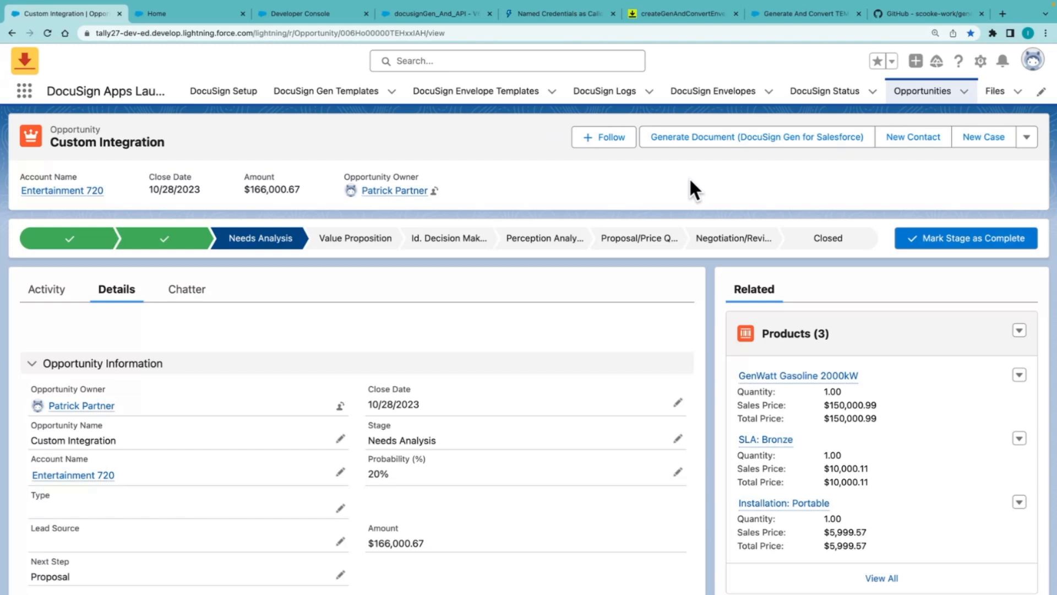
mouse_move(193, 18)
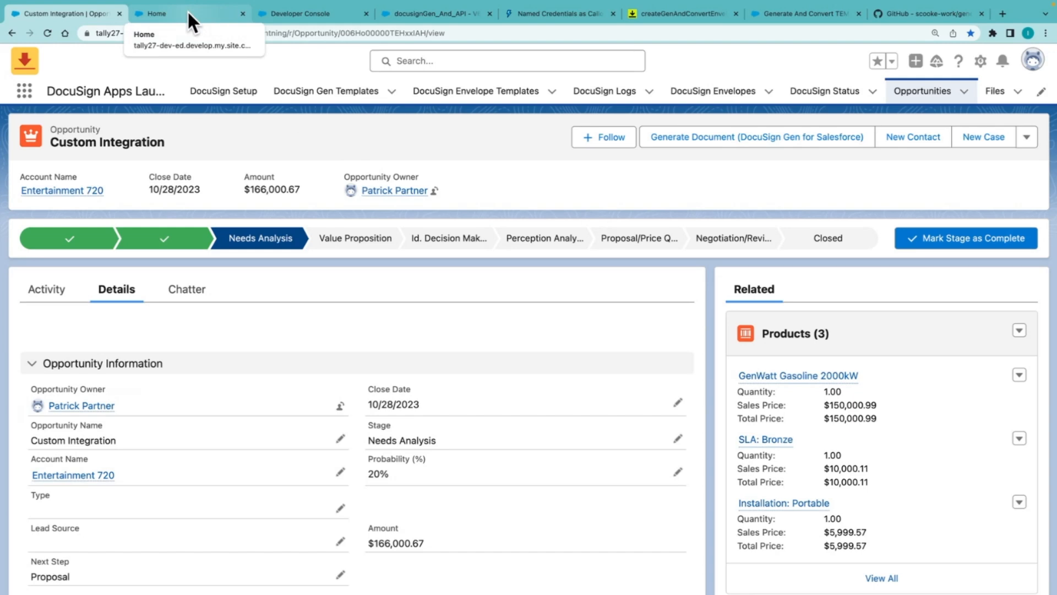
Step: From the partner portal Home page, generate the proposal for the Custom Integration opportunity
left_click(165, 13)
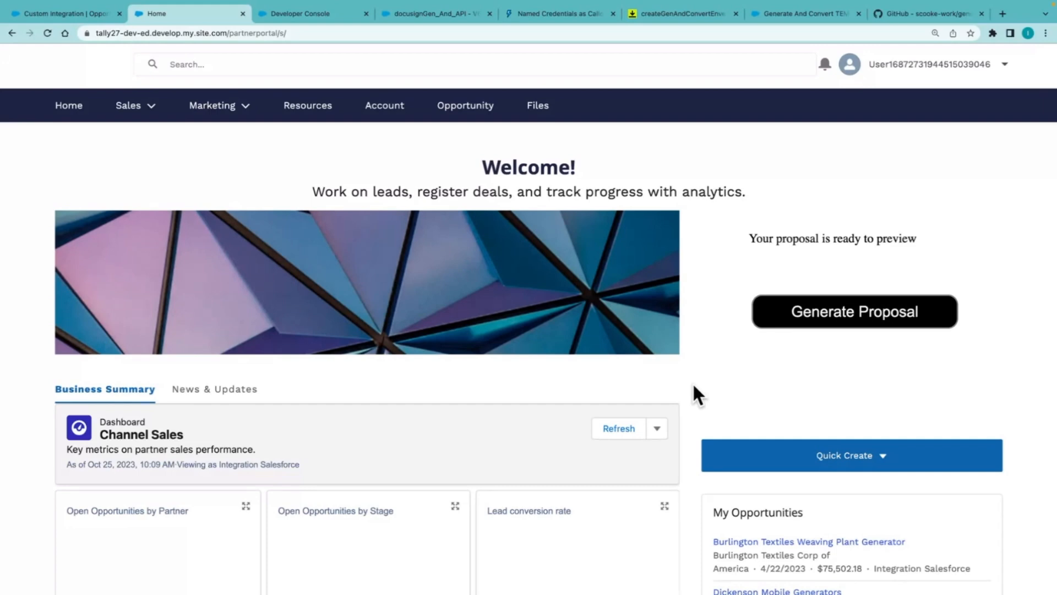
mouse_move(721, 395)
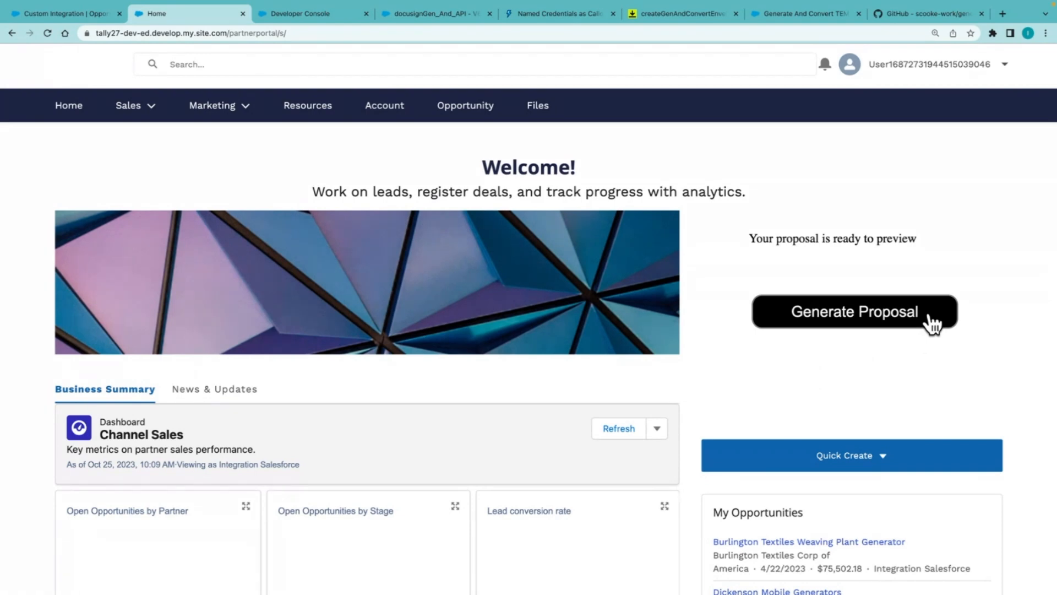
left_click(855, 312)
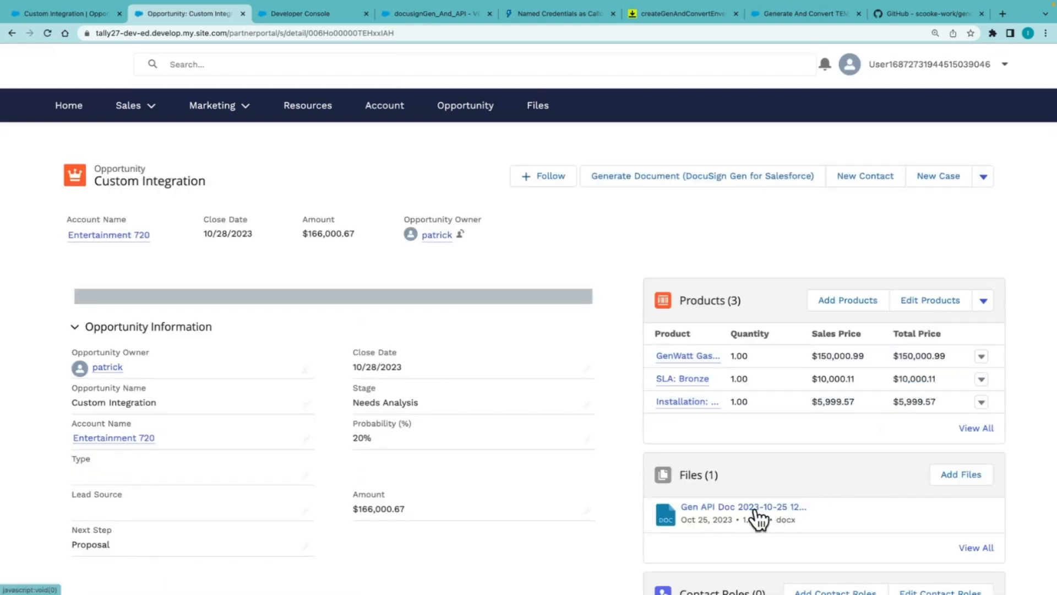
Step: Preview the Gen API Doc file showing Custom Integration products and $166,000.67 net amount
left_click(743, 506)
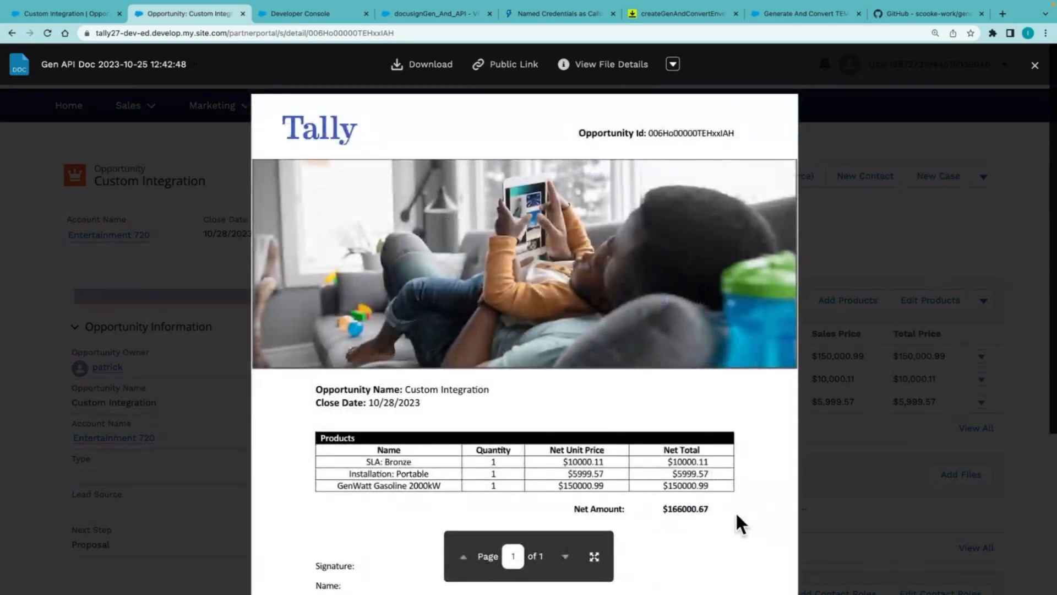
mouse_move(469, 409)
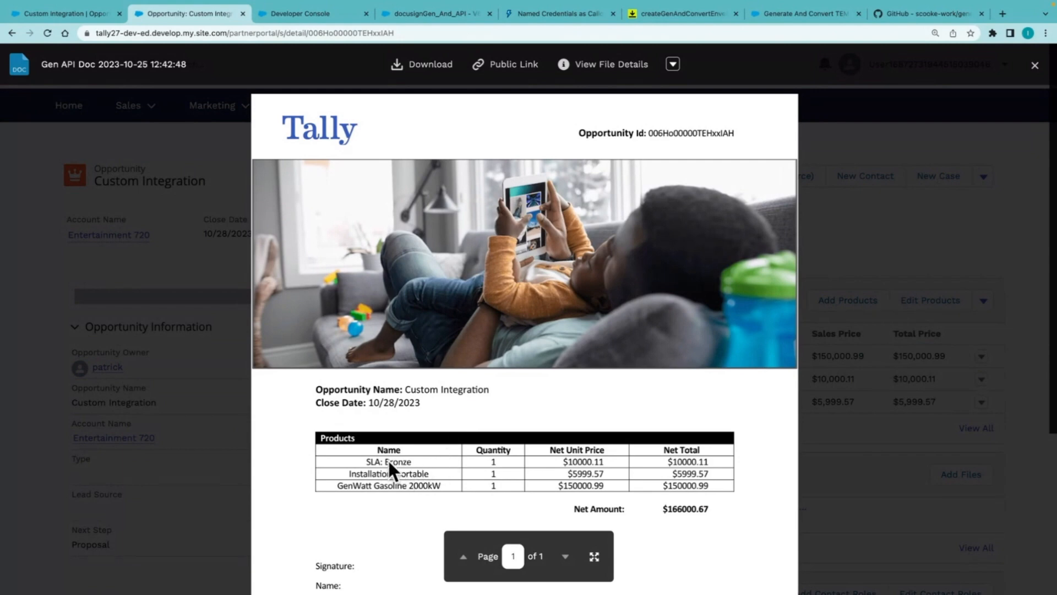
mouse_move(515, 476)
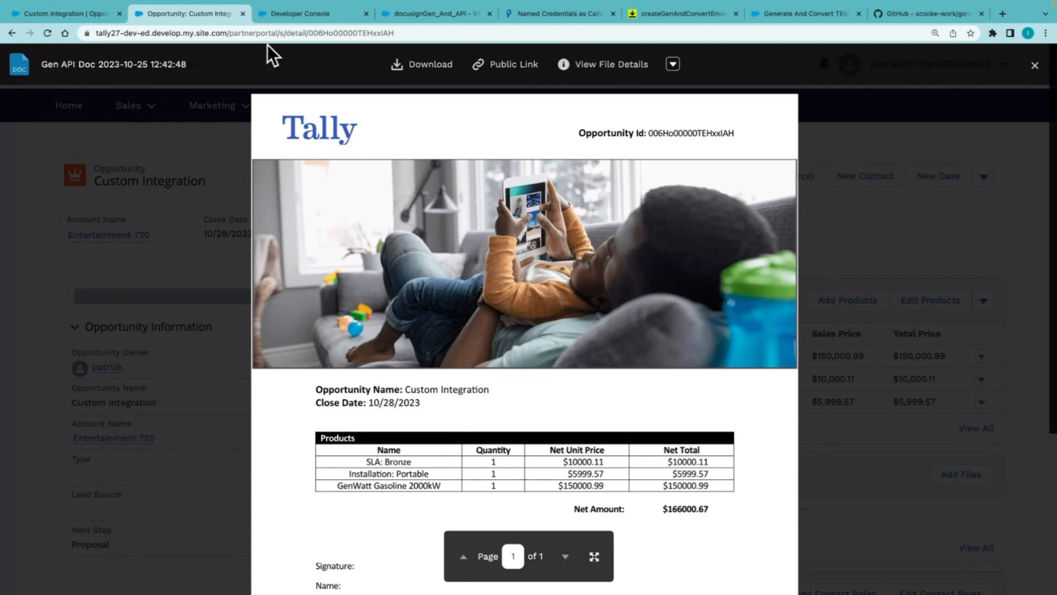
mouse_move(308, 19)
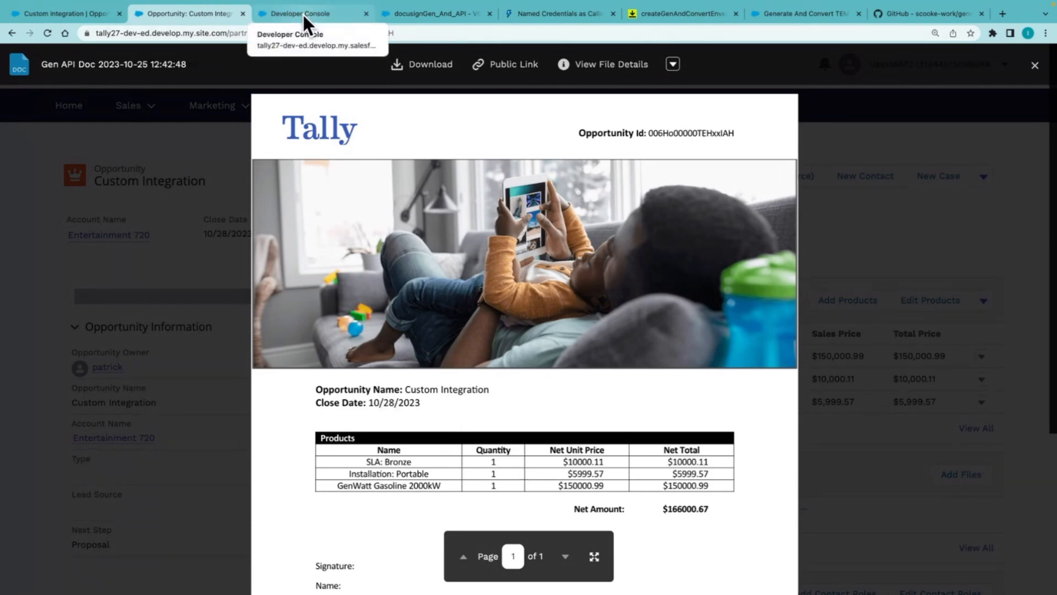
Step: Review the sendEnvelope method in docusignGen_And_API, then show the flow calling it
left_click(296, 13)
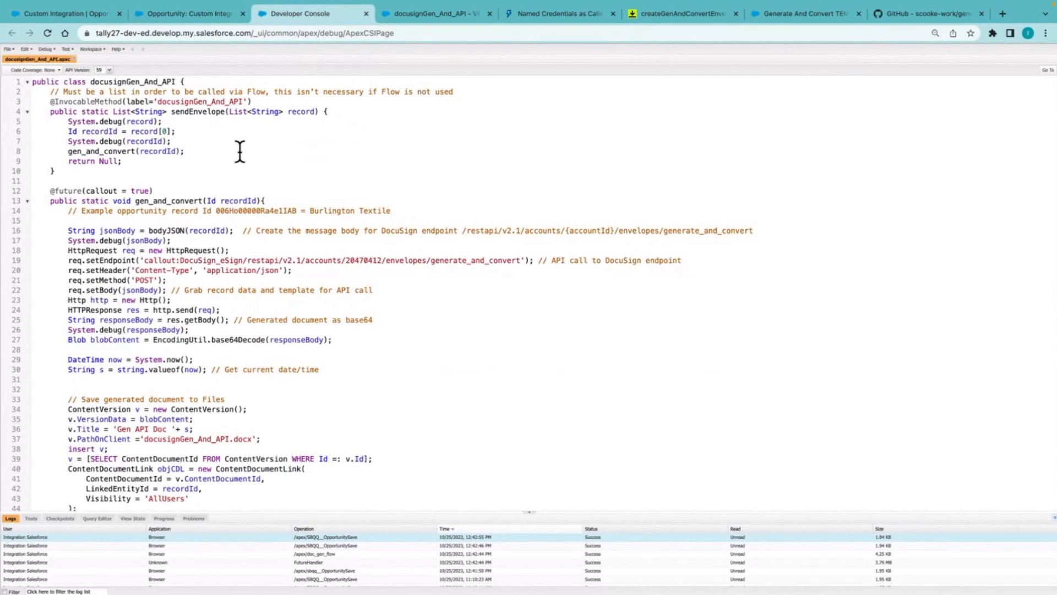
mouse_move(71, 168)
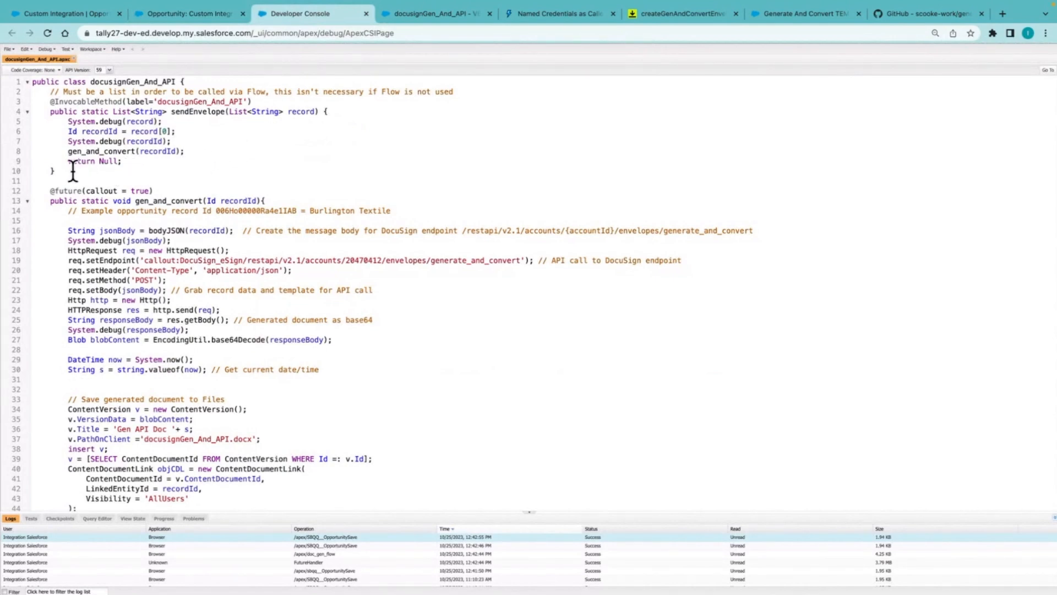
mouse_move(80, 163)
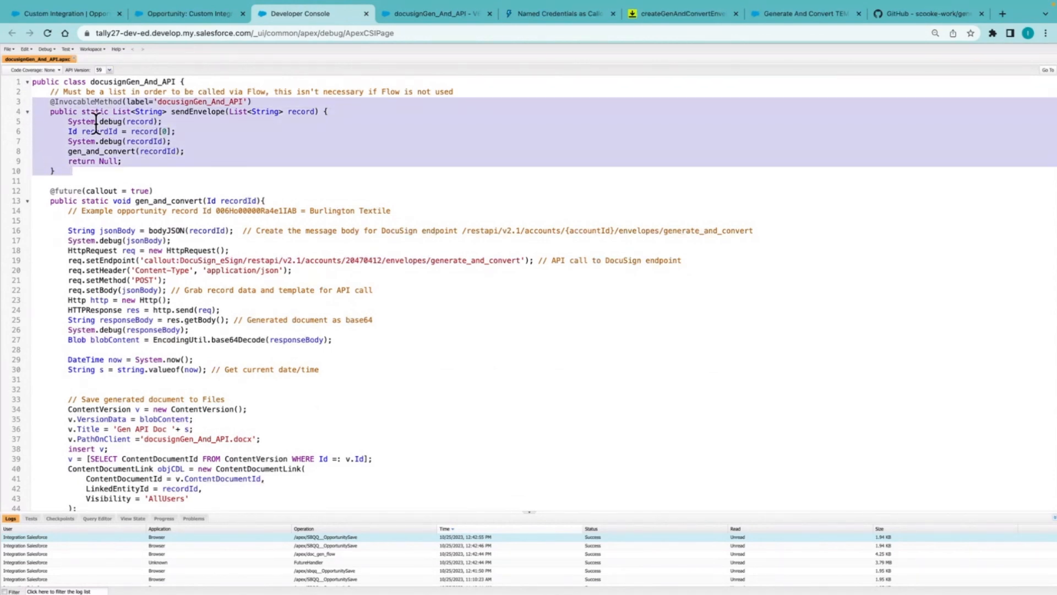
mouse_move(142, 157)
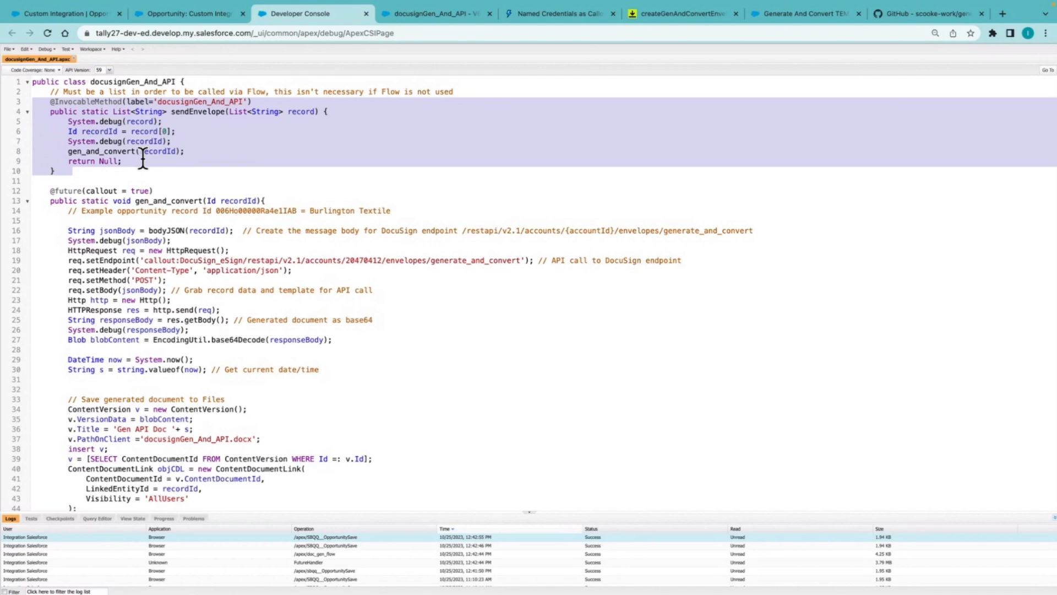
mouse_move(98, 108)
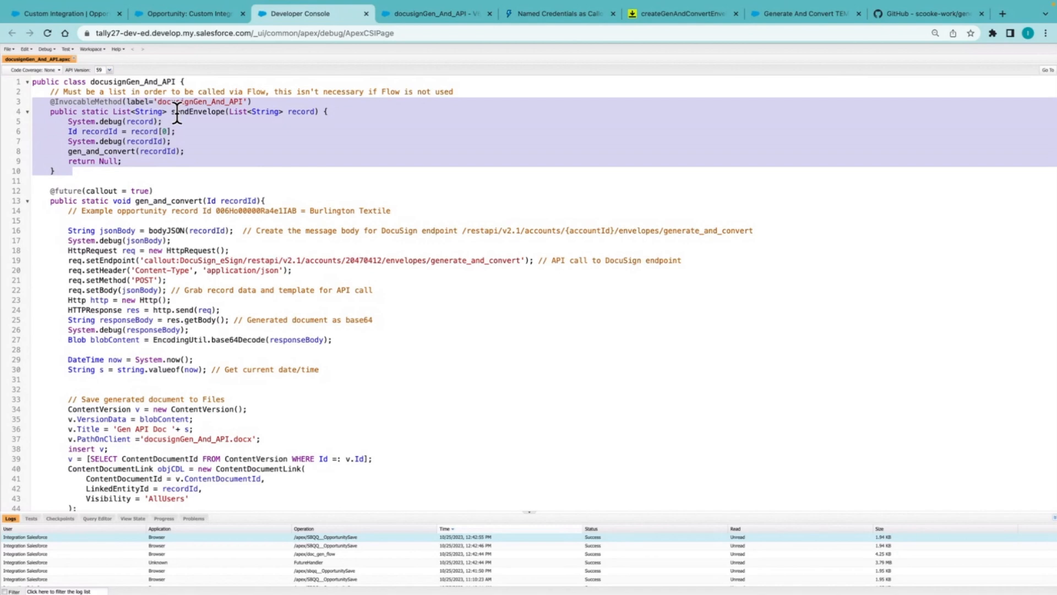
mouse_move(251, 156)
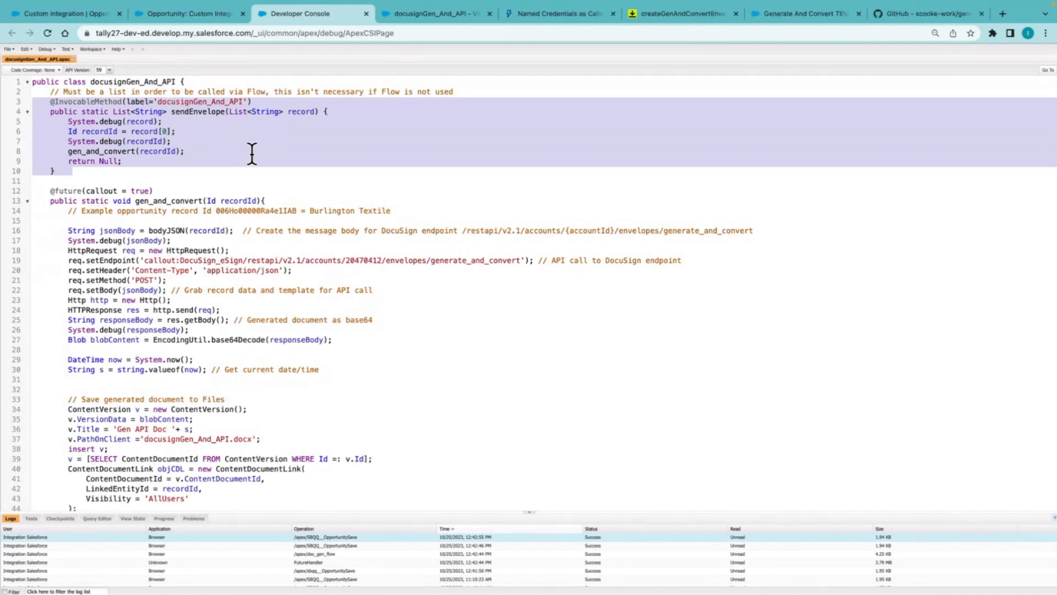
mouse_move(449, 53)
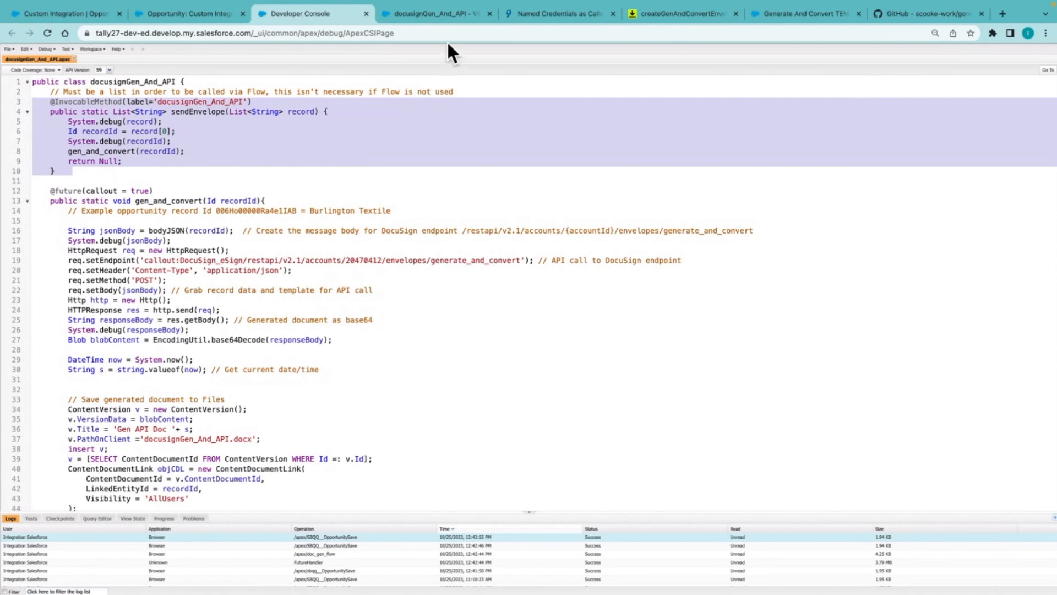
mouse_move(449, 37)
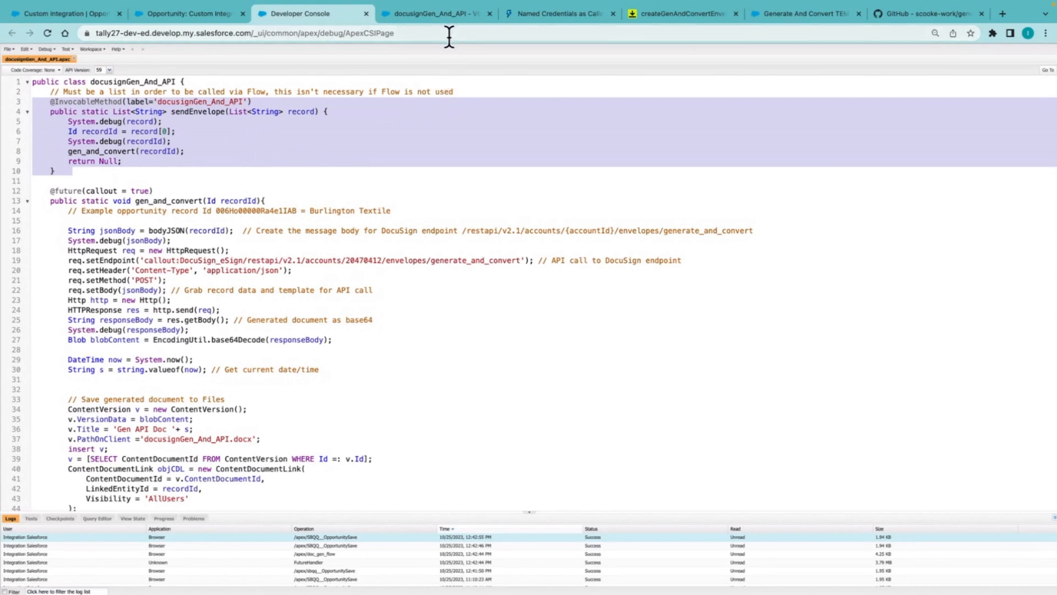
left_click(434, 13)
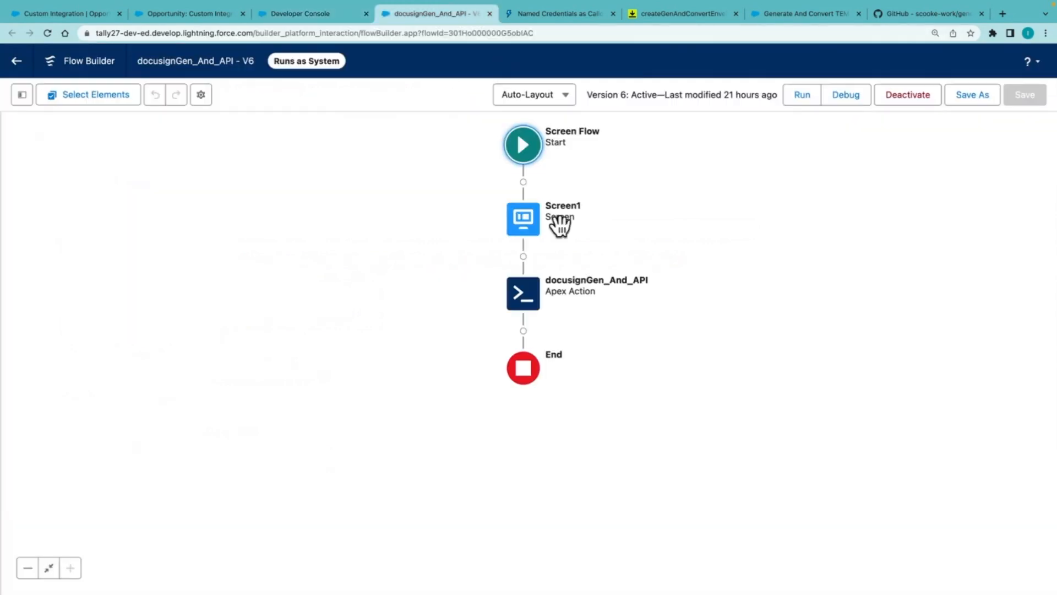
mouse_move(557, 301)
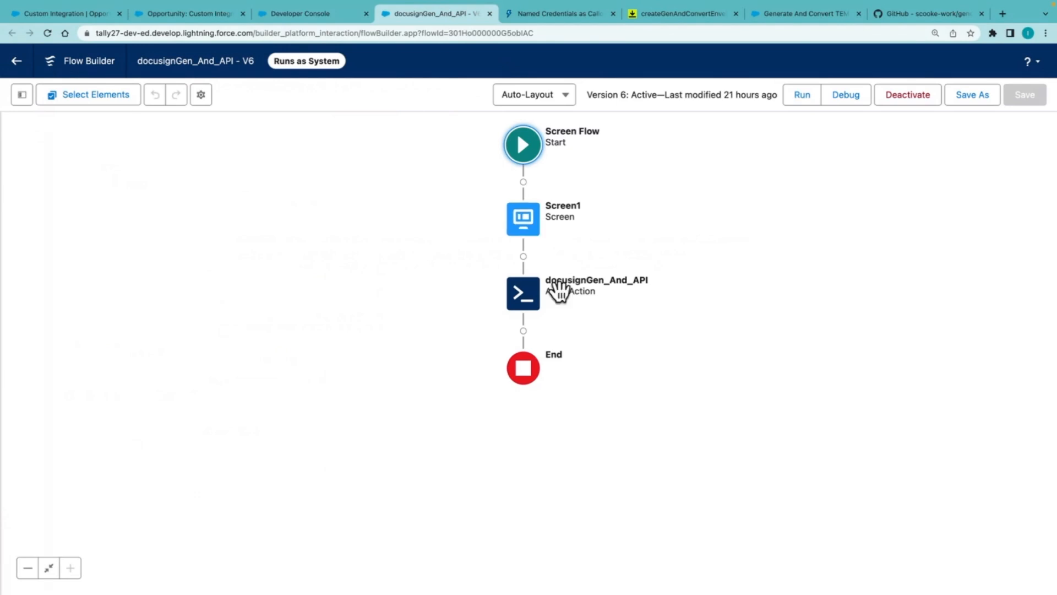
mouse_move(279, 30)
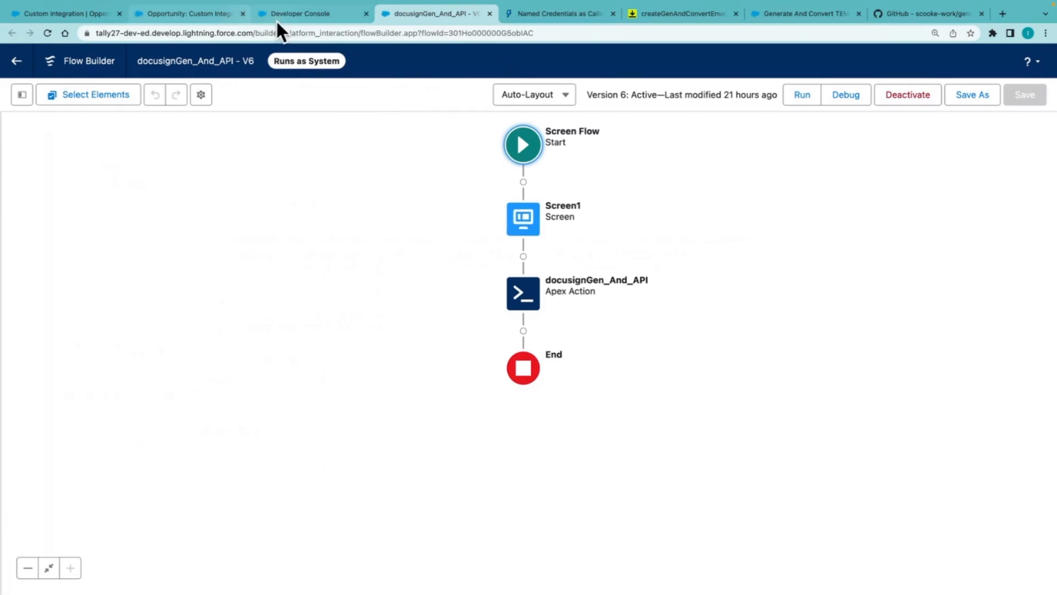
left_click(298, 13)
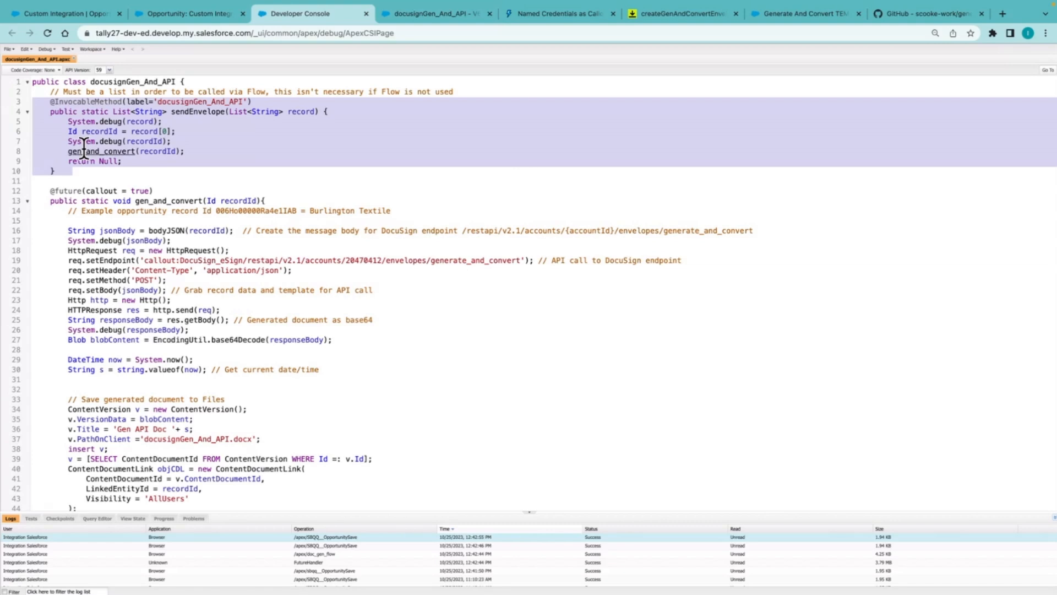
scroll("down", 3)
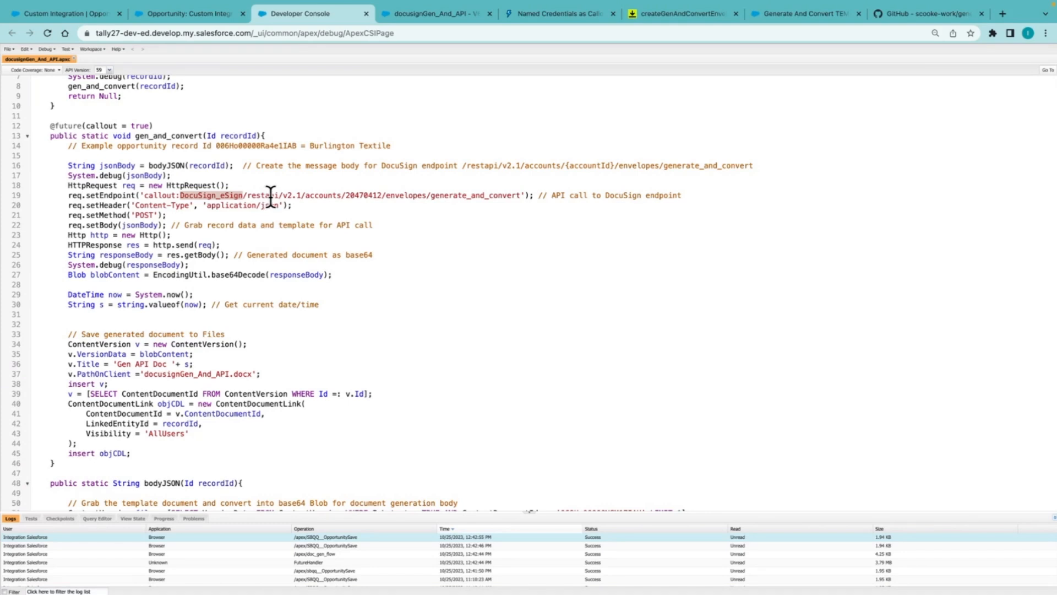
mouse_move(273, 197)
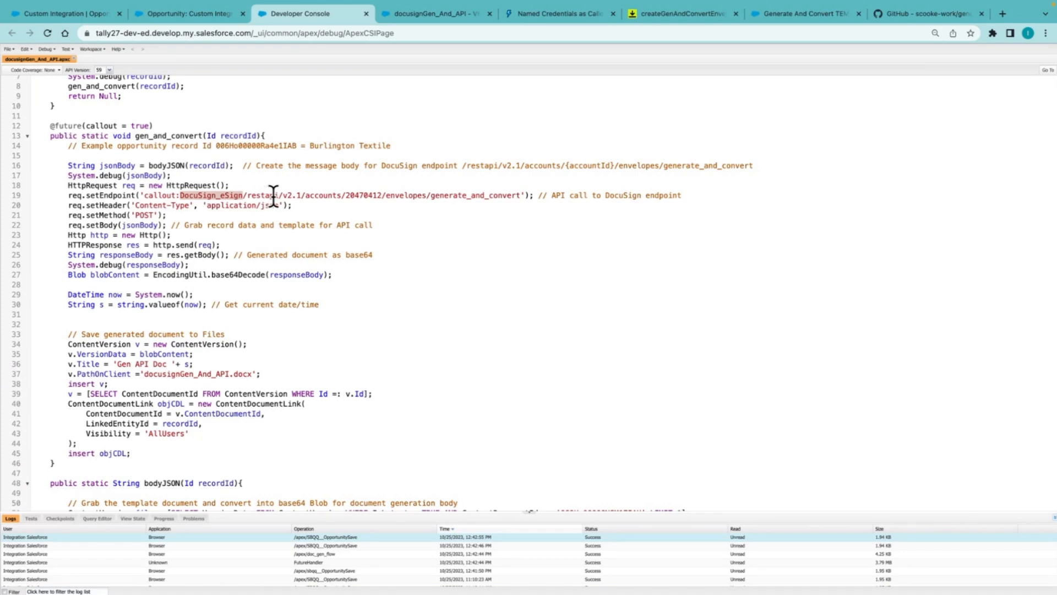
mouse_move(433, 196)
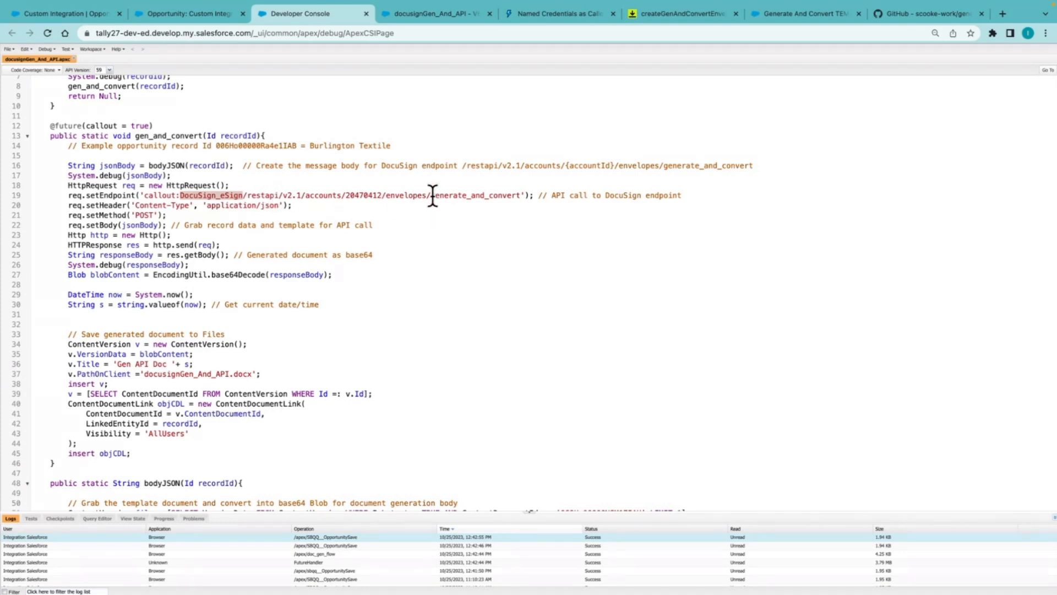
mouse_move(524, 198)
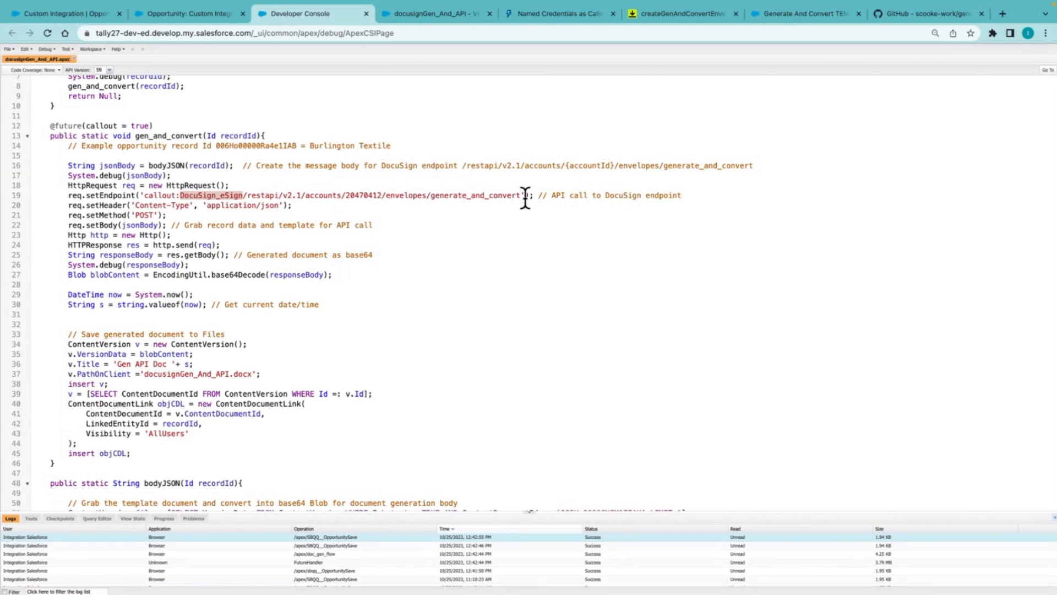
left_click(683, 14)
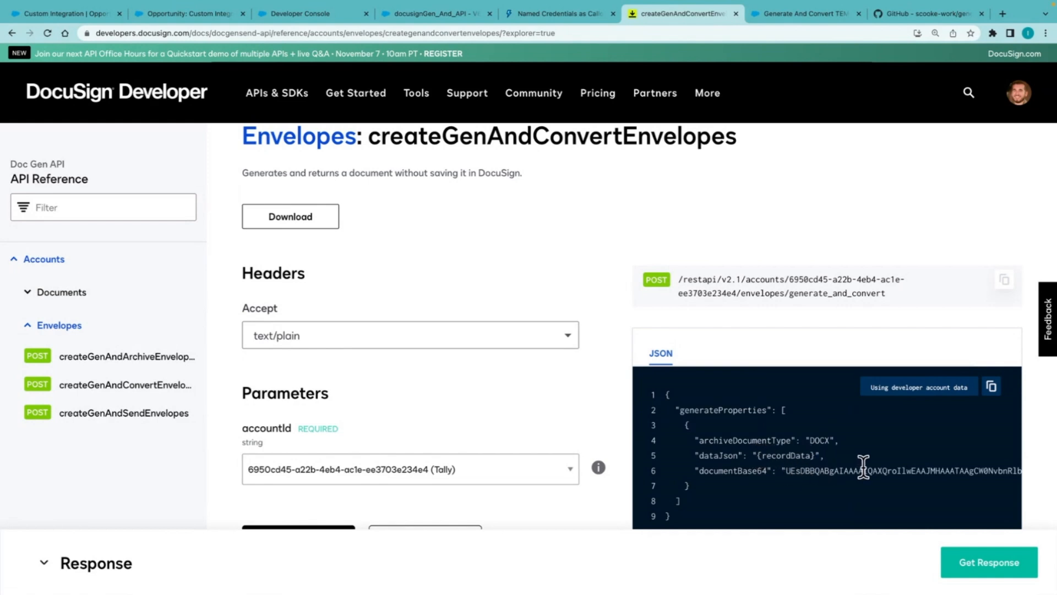
mouse_move(826, 485)
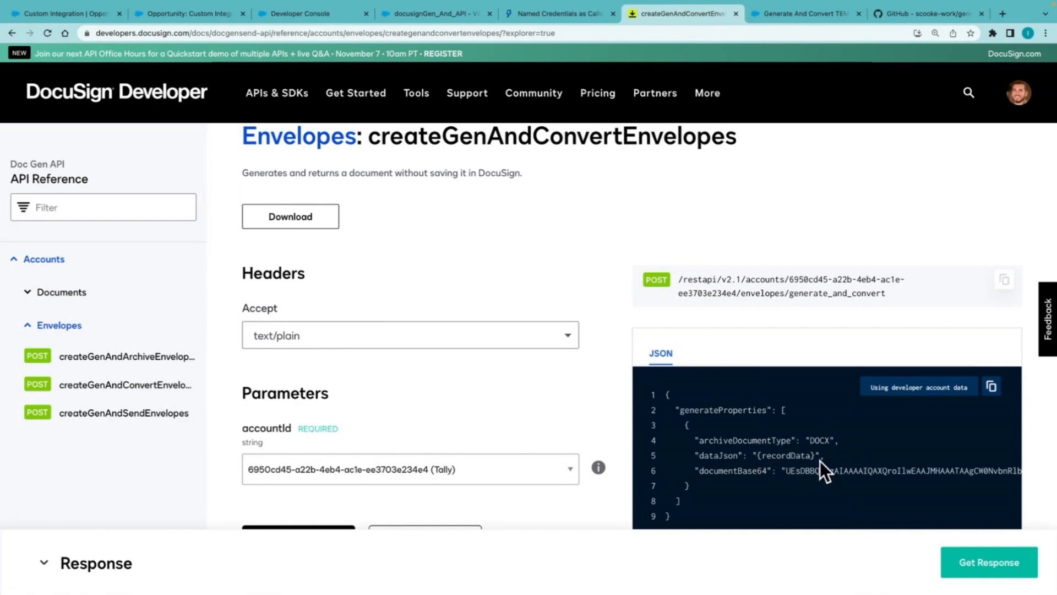
Step: Compare the createGenAndConvertEnvelopes request body with the gen_and_convert callout code
left_click(299, 13)
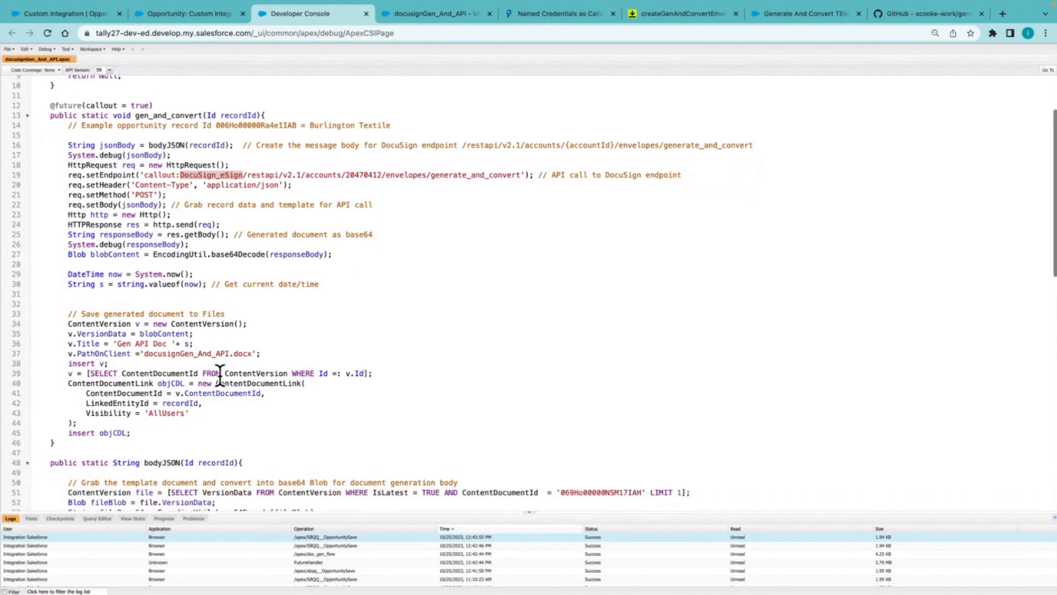
Step: Scroll to line 51 and preview the Generate And Convert TEMPLATE file's merge fields
scroll("down", 3)
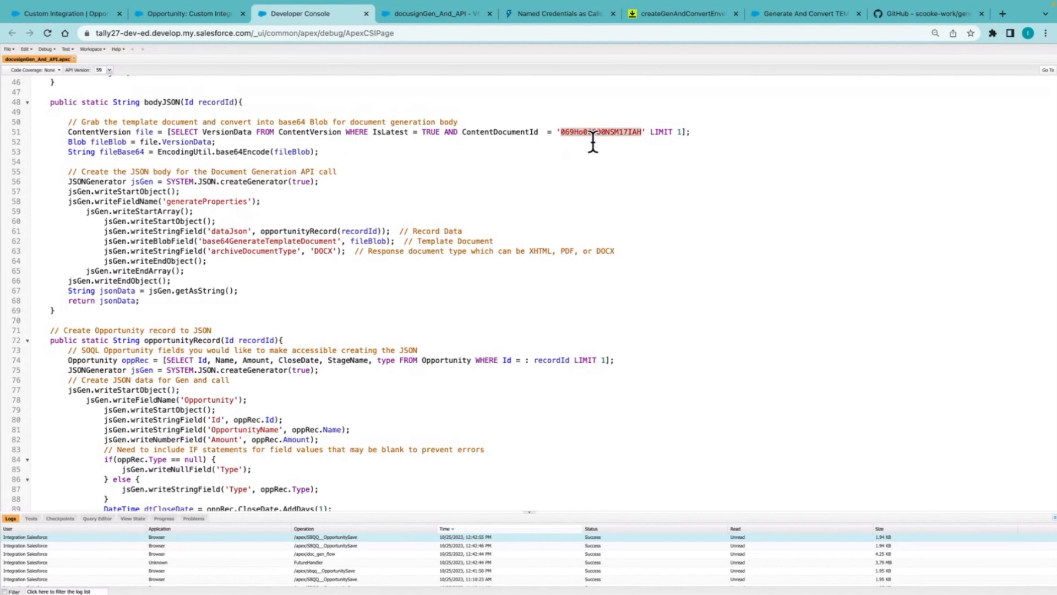
mouse_move(603, 140)
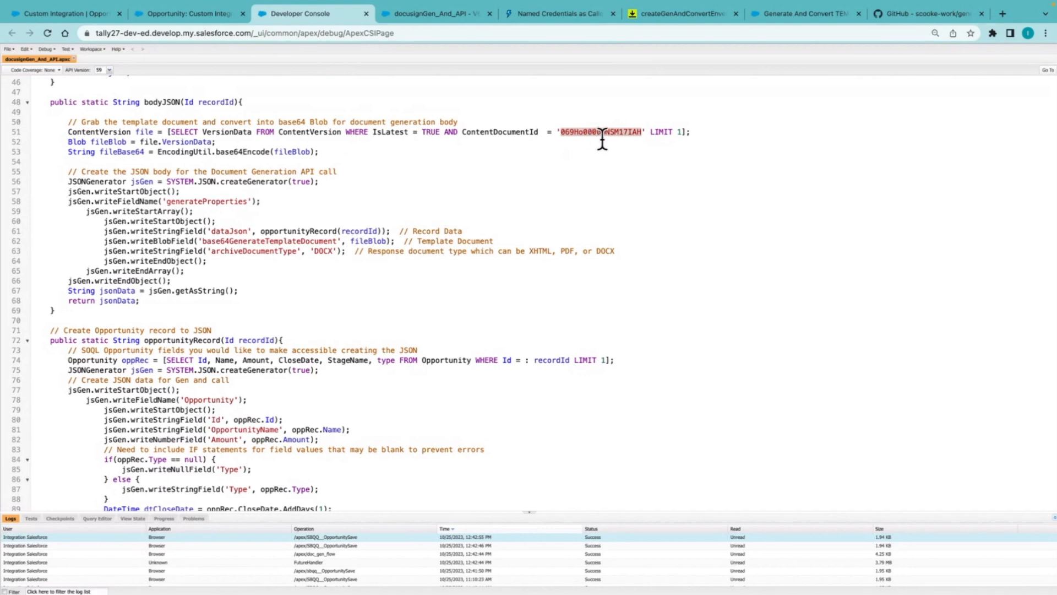
left_click(811, 12)
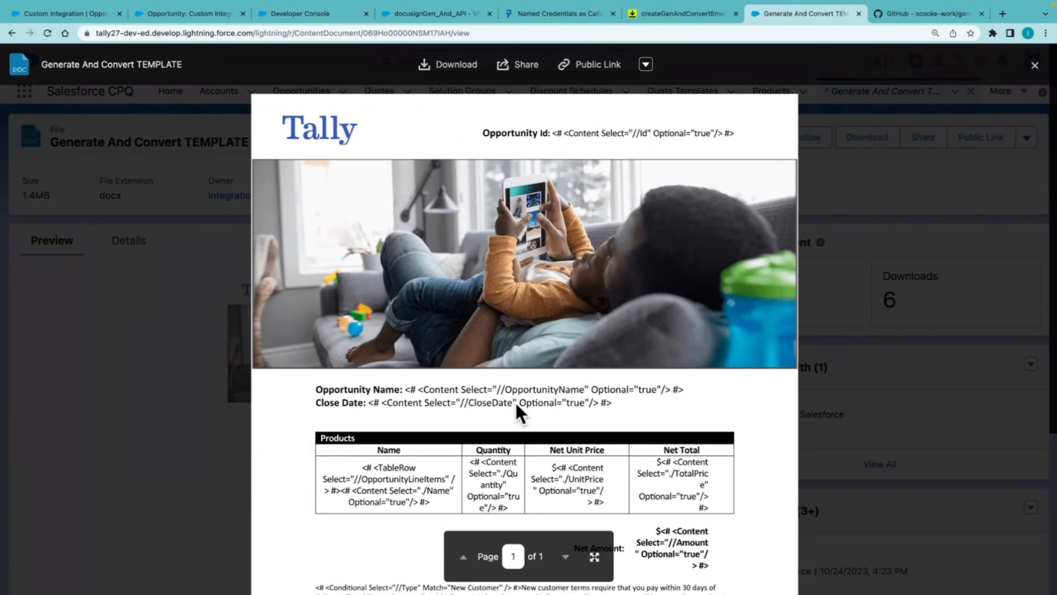
mouse_move(306, 18)
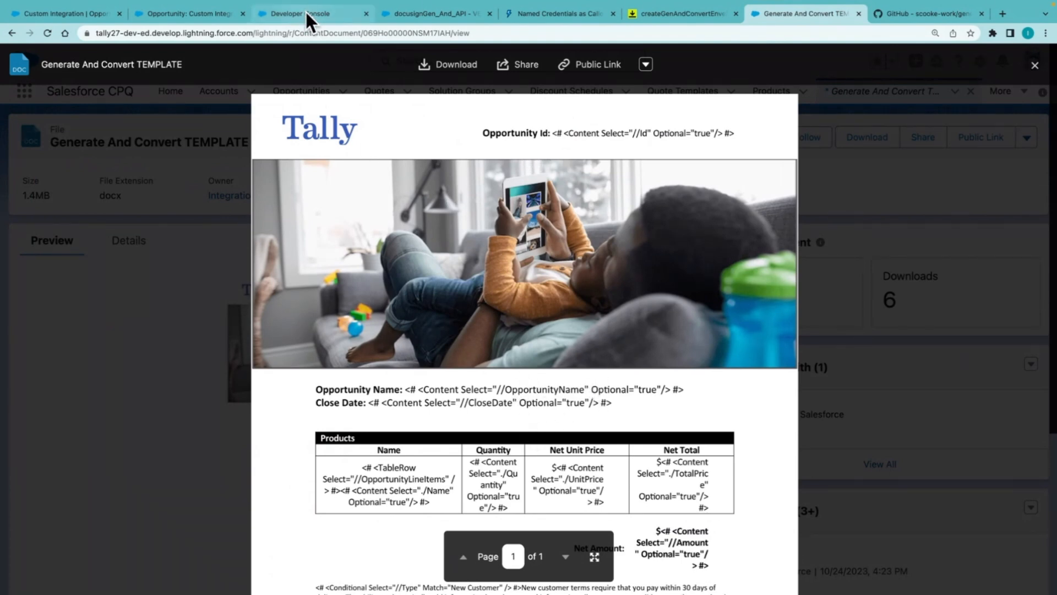
Step: Scroll through the bodyJSON, opportunityRecord and gen_and_convert code in docusignGen_And_API
left_click(303, 14)
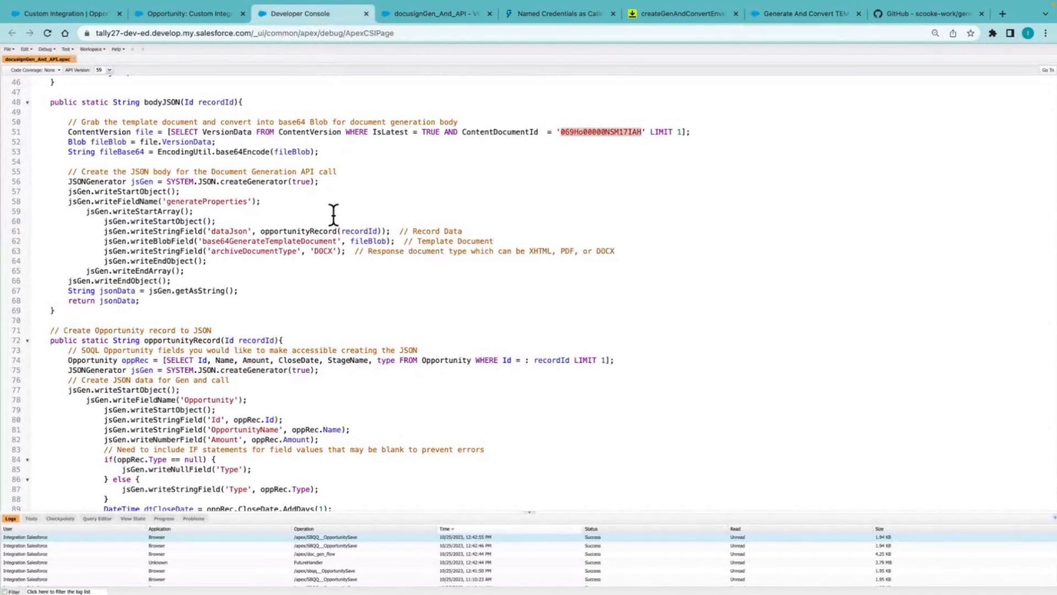
mouse_move(282, 250)
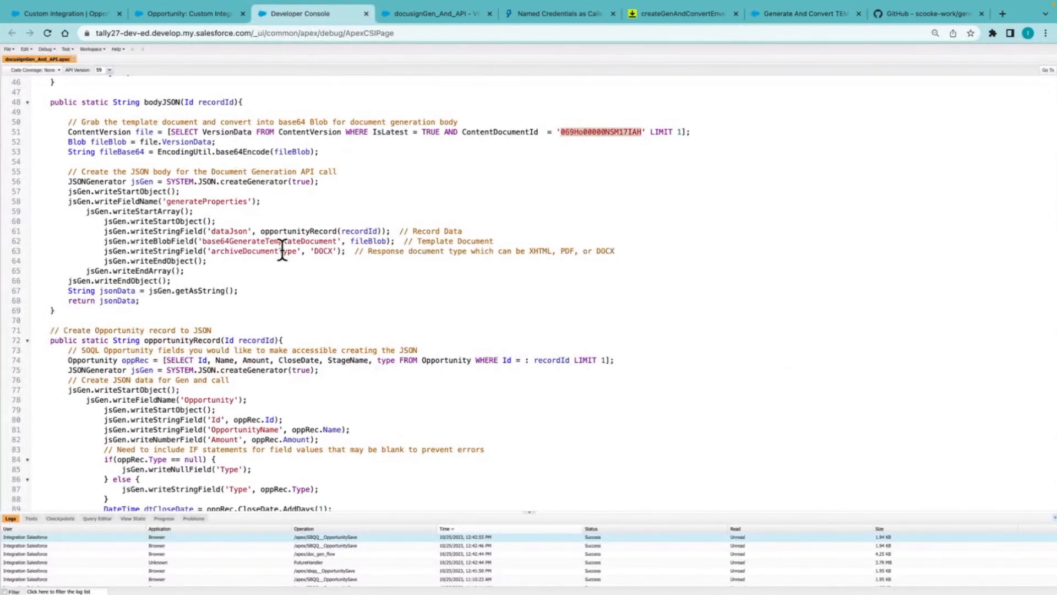
mouse_move(302, 230)
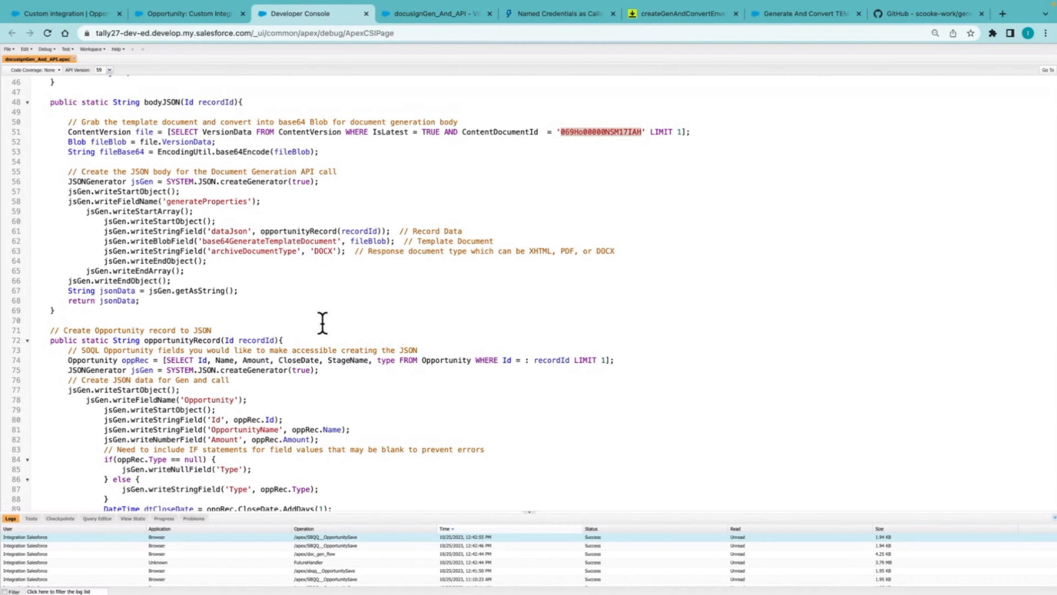
scroll("down", 3)
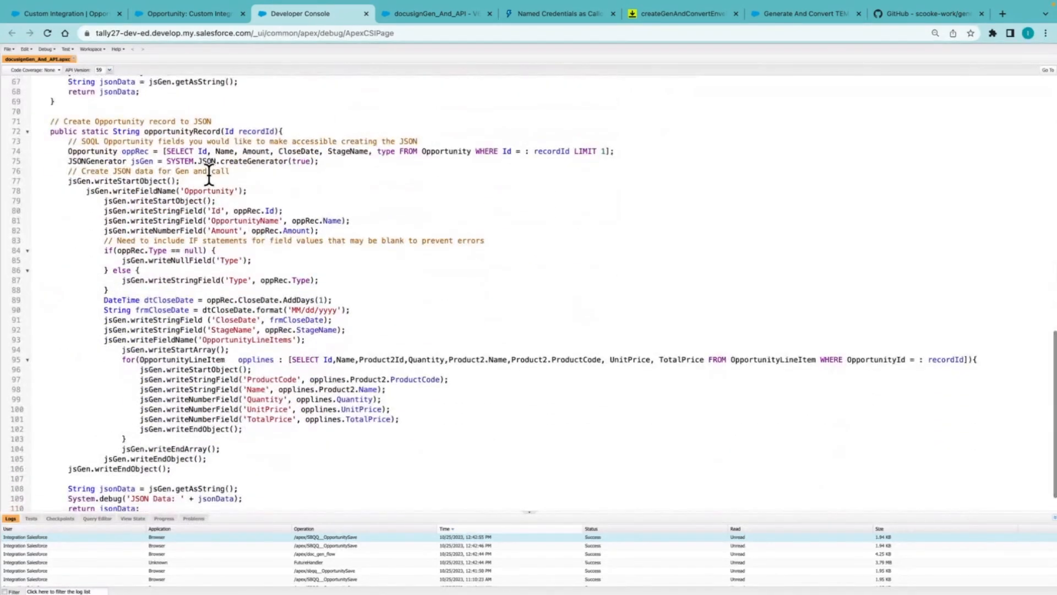
mouse_move(213, 127)
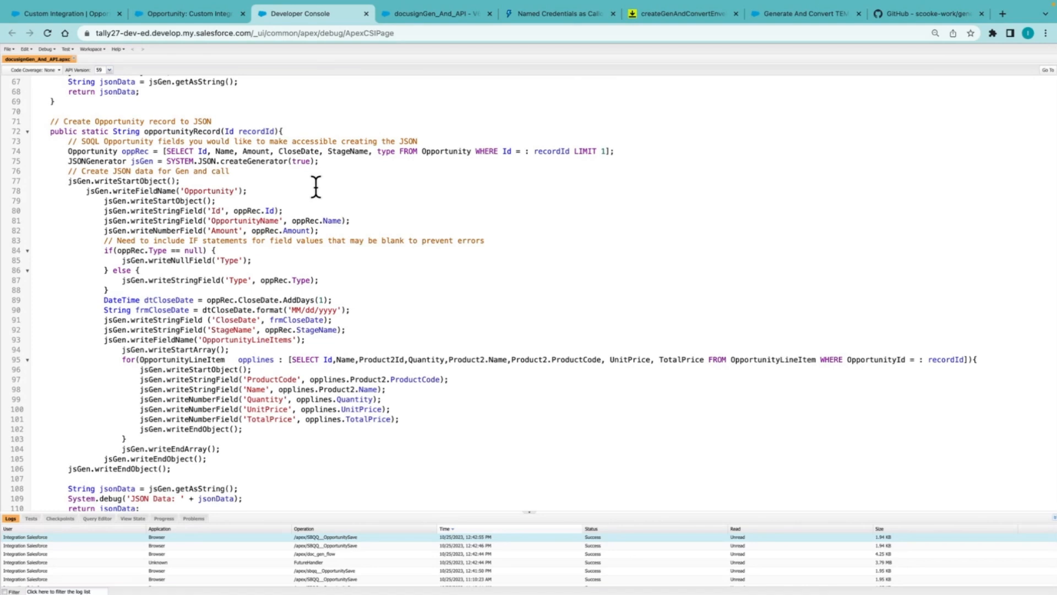
mouse_move(273, 197)
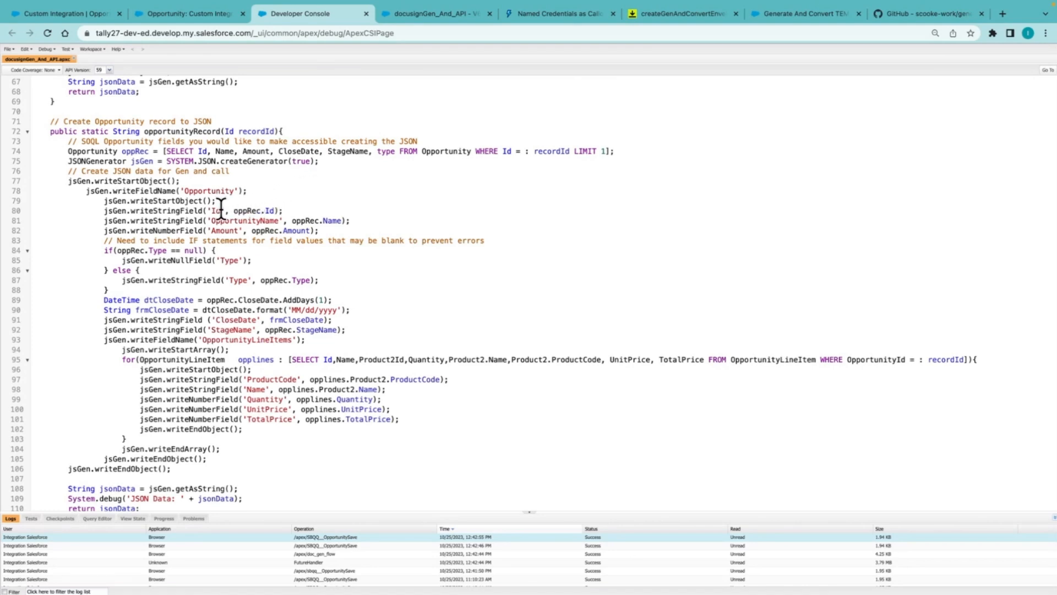
mouse_move(258, 220)
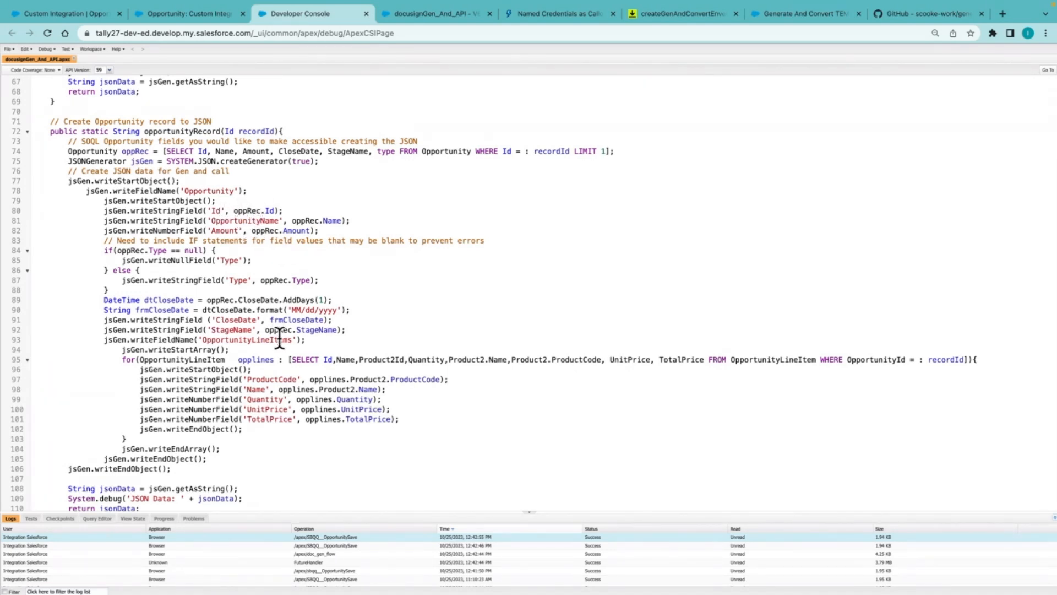
scroll("down", 3)
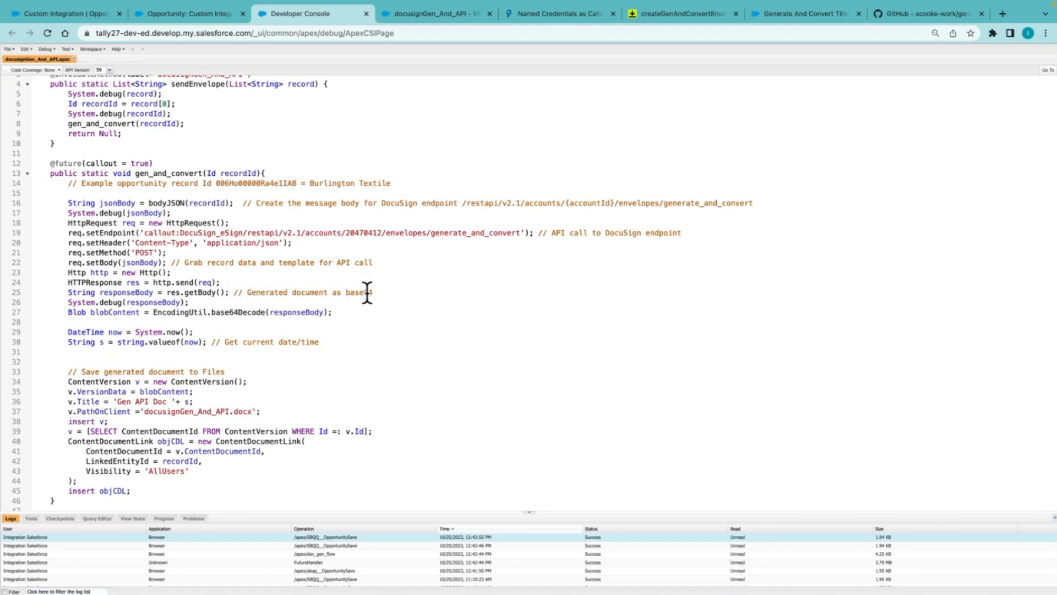
scroll("down", 3)
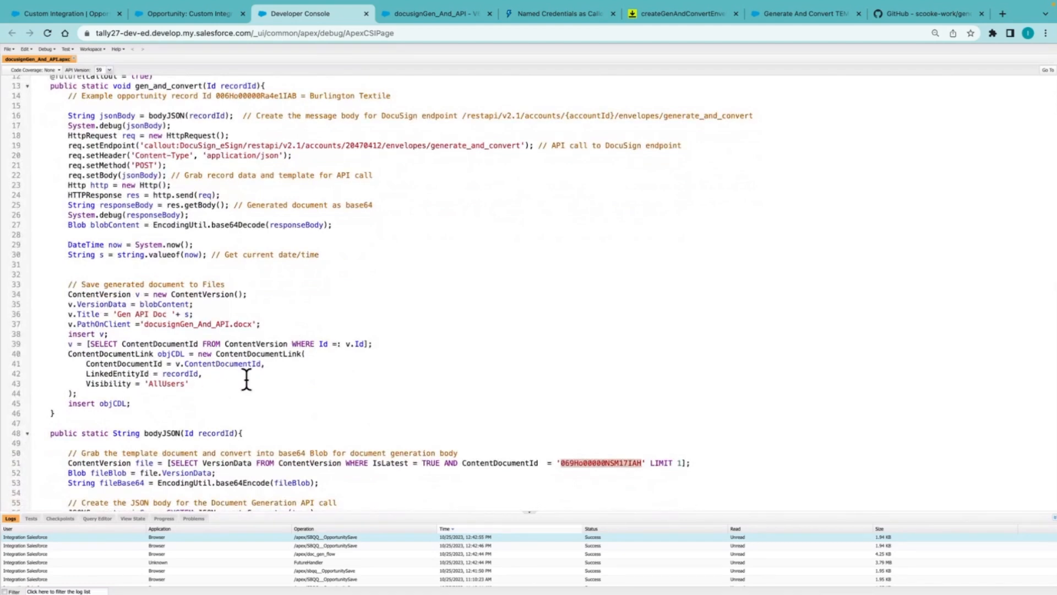
mouse_move(265, 381)
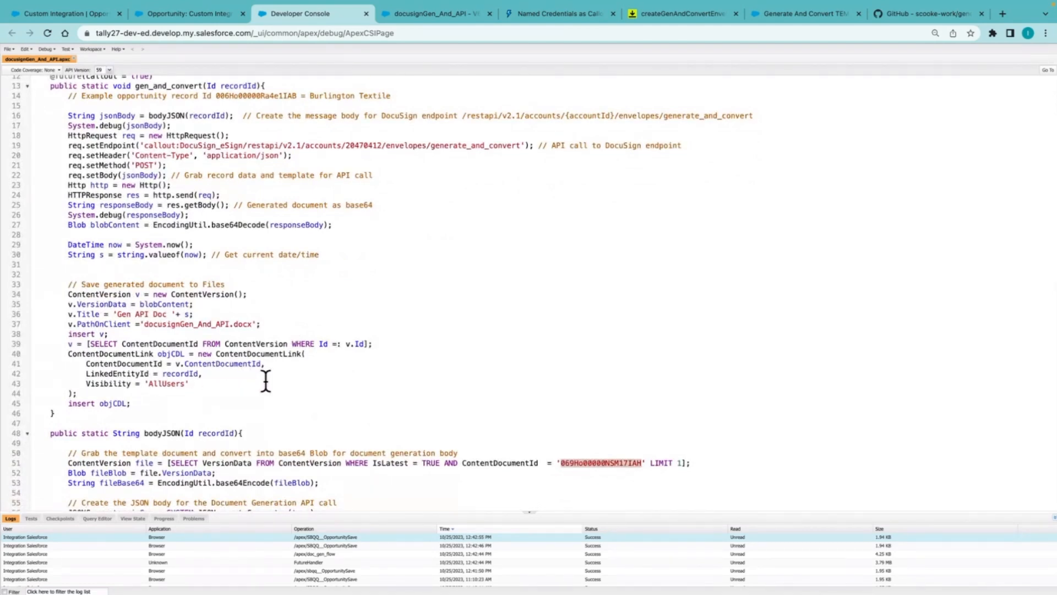
mouse_move(880, 37)
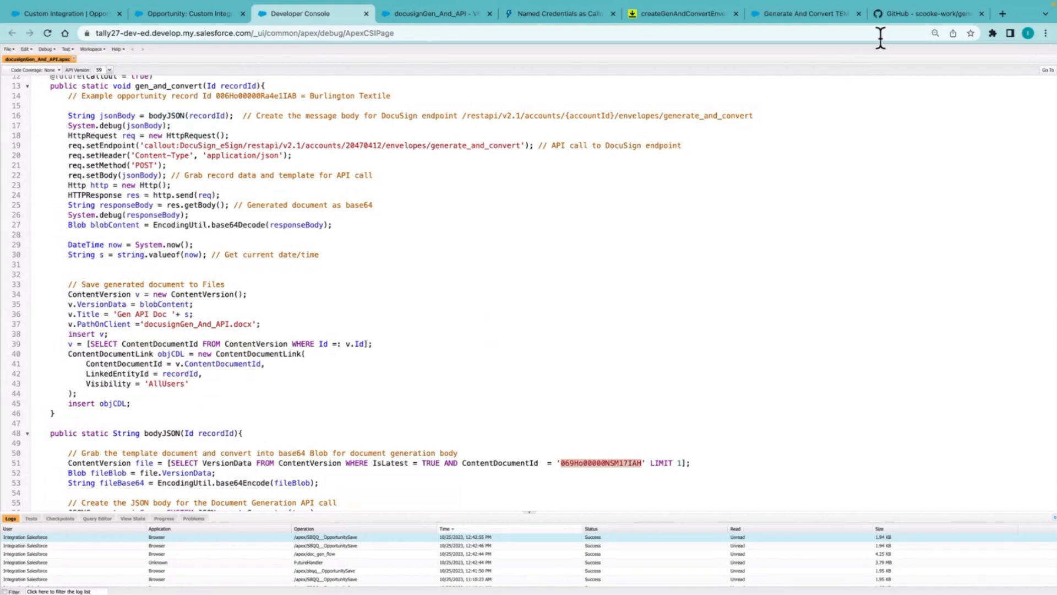
Step: Show the scooke-work/generate_and_convert repository with template, Apex class and opportunityData.json
left_click(924, 13)
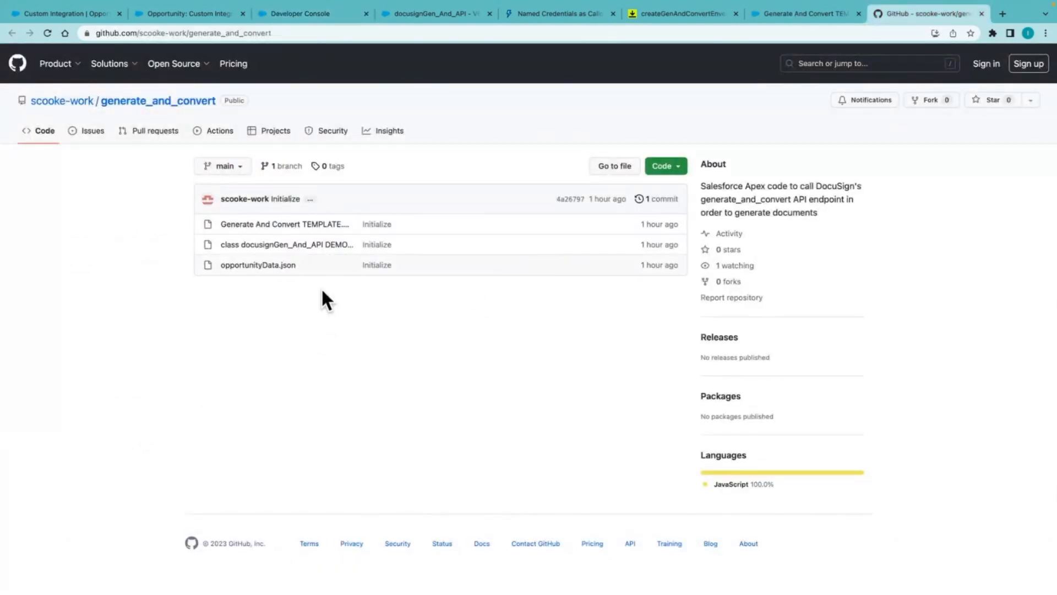
mouse_move(299, 320)
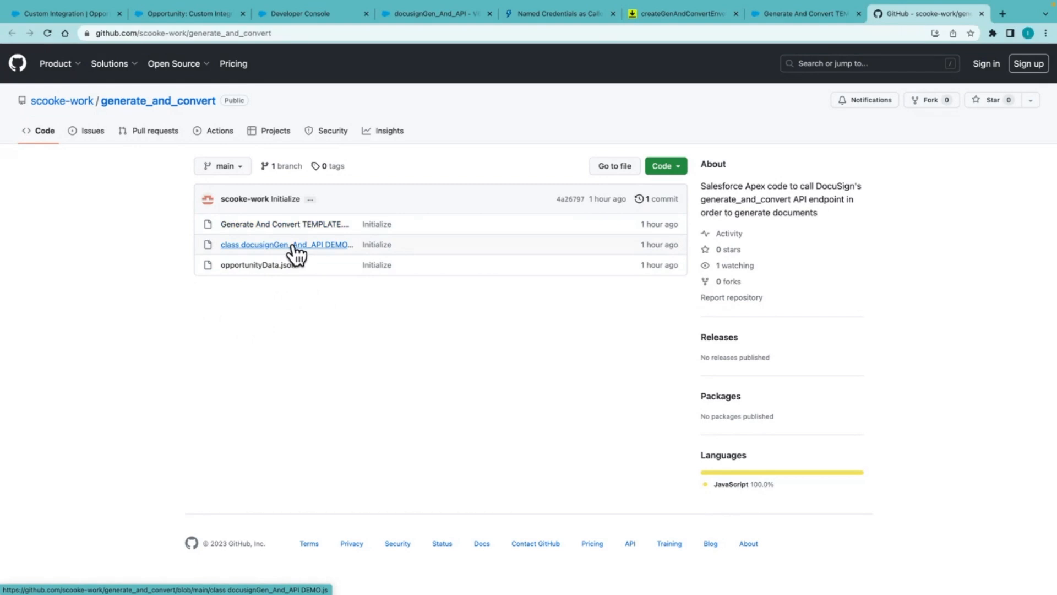
mouse_move(398, 322)
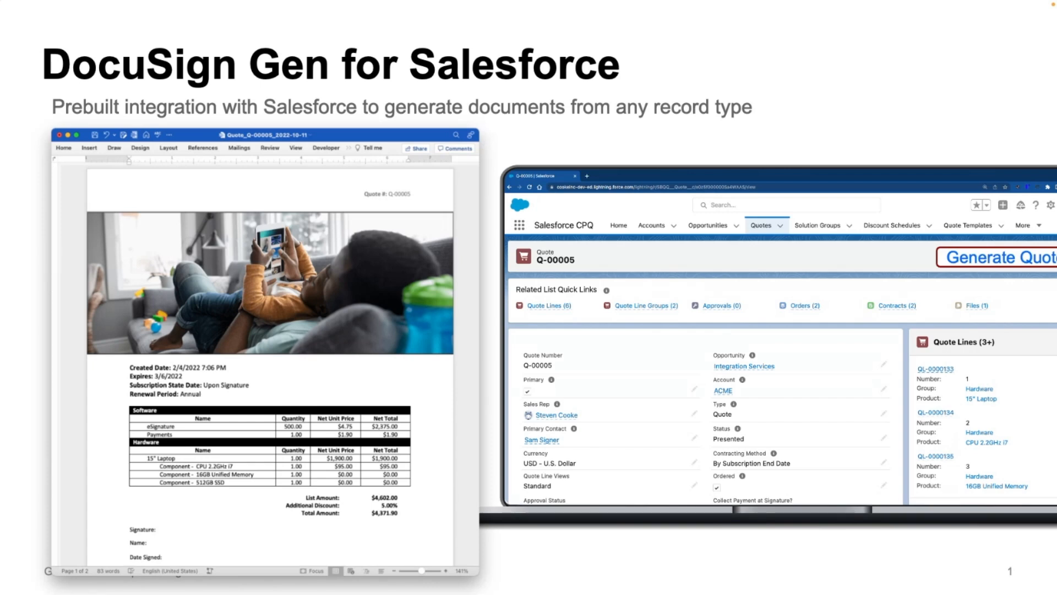
Step: Advance the recap deck to slide 2, DocuSign Gen and APIs
key("Right")
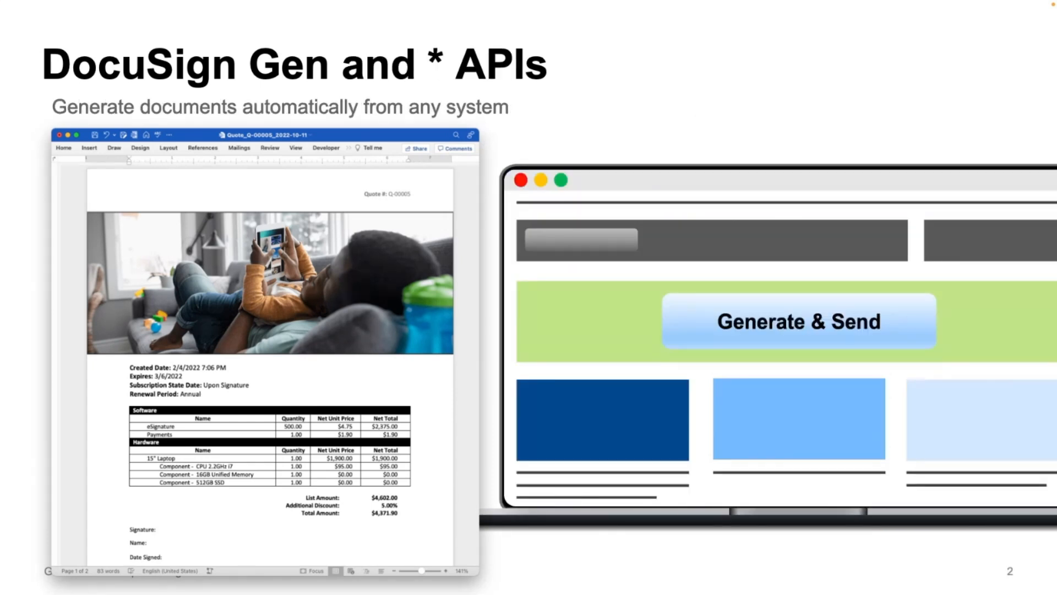